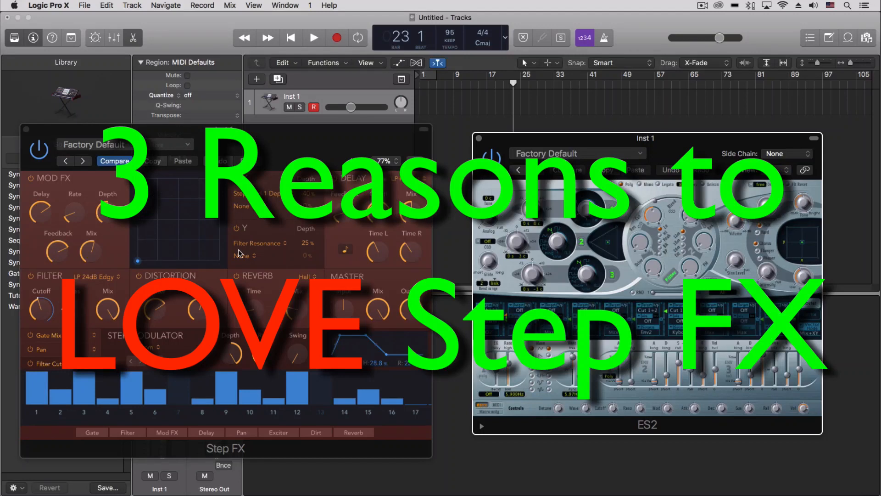
pyautogui.moveTo(204, 451)
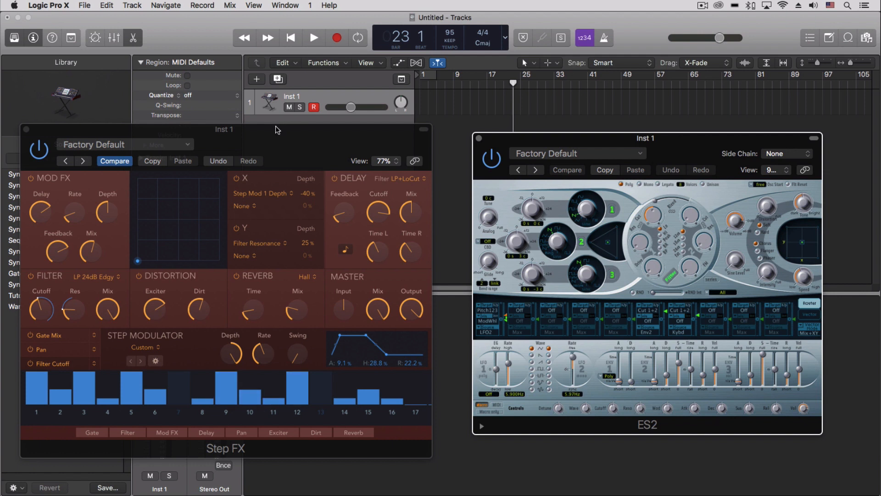
pyautogui.moveTo(249, 335)
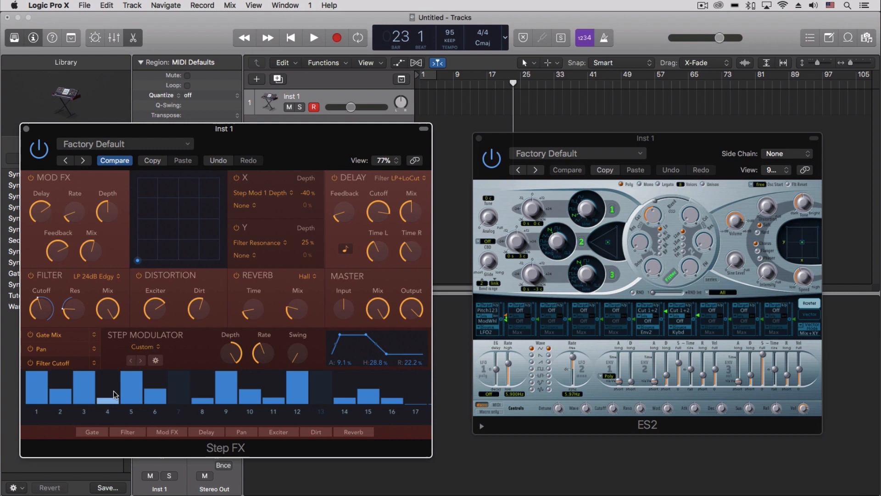
# Shape the step levels and pattern length, then turn on Cycle for playback.
pyautogui.moveTo(296, 399); pyautogui.dragTo(297, 374)
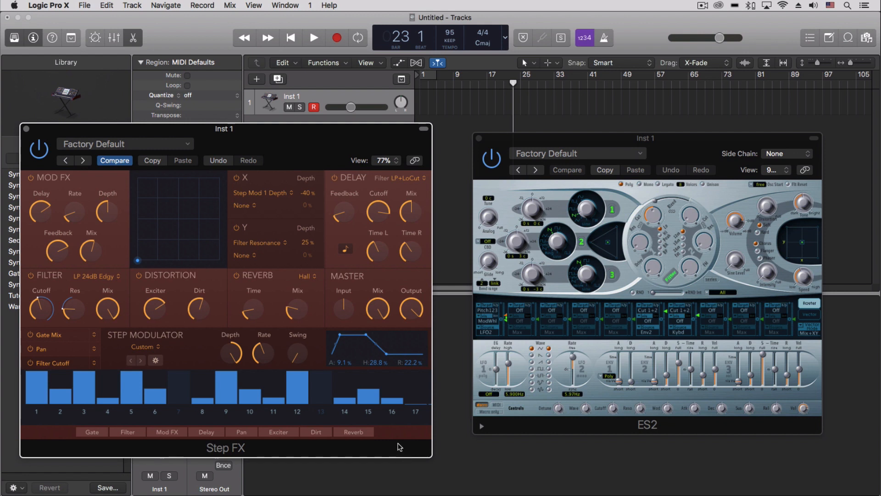
pyautogui.moveTo(281, 449)
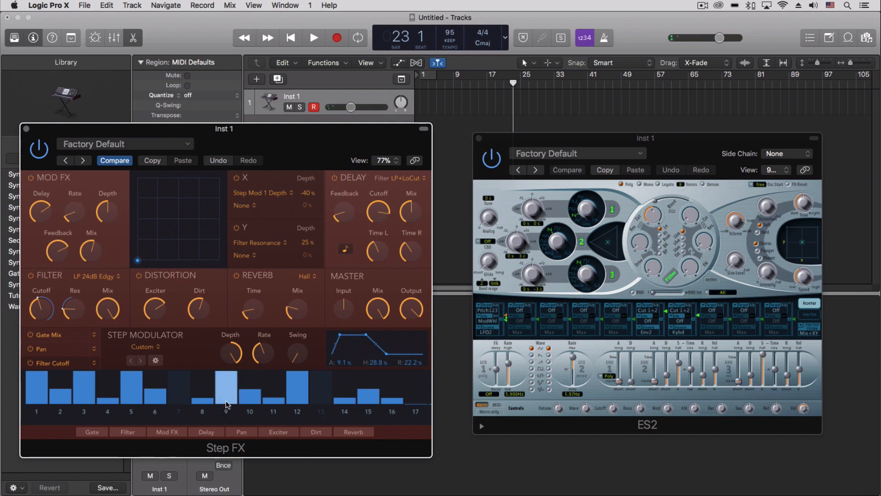
pyautogui.moveTo(225, 378); pyautogui.dragTo(393, 401)
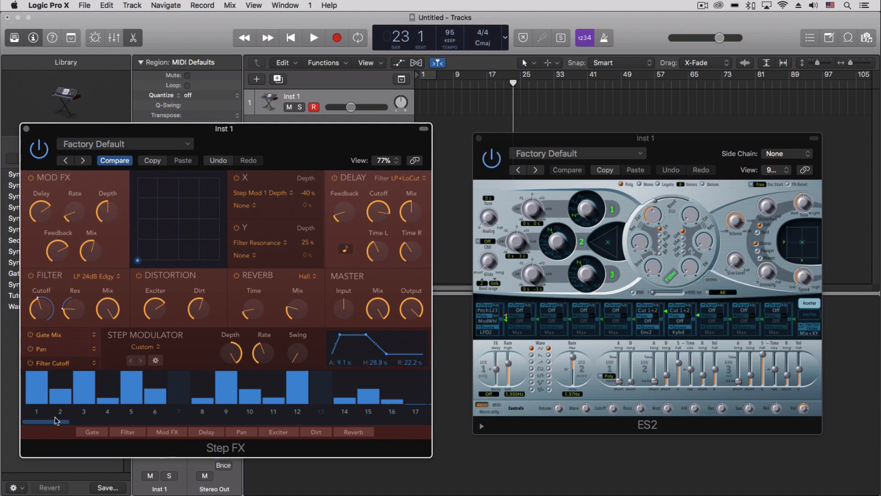
pyautogui.moveTo(45, 422); pyautogui.dragTo(360, 423)
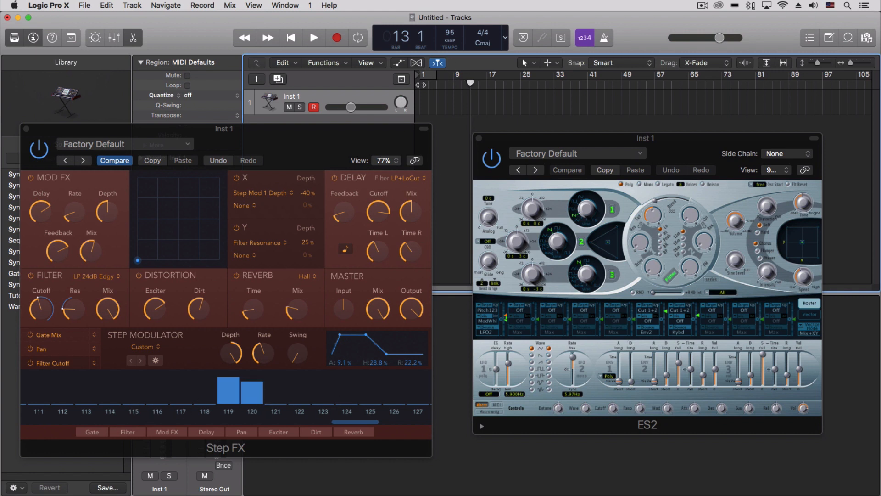
pyautogui.moveTo(490, 82)
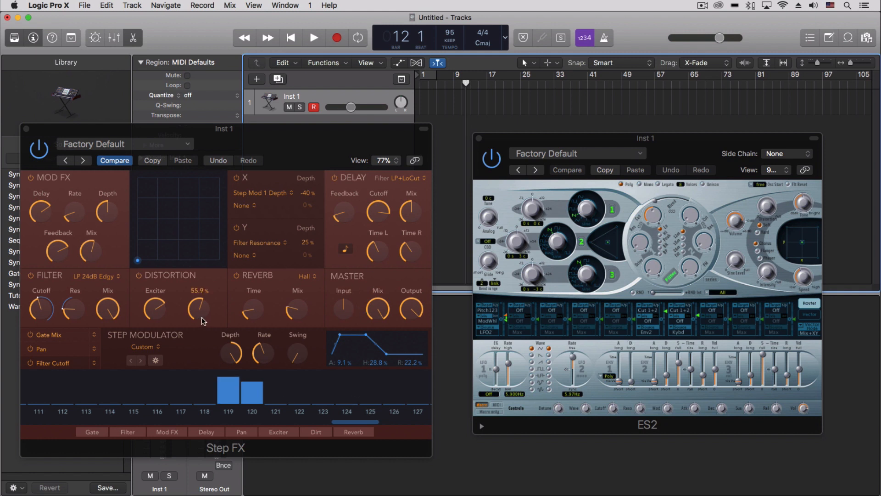
pyautogui.click(313, 38)
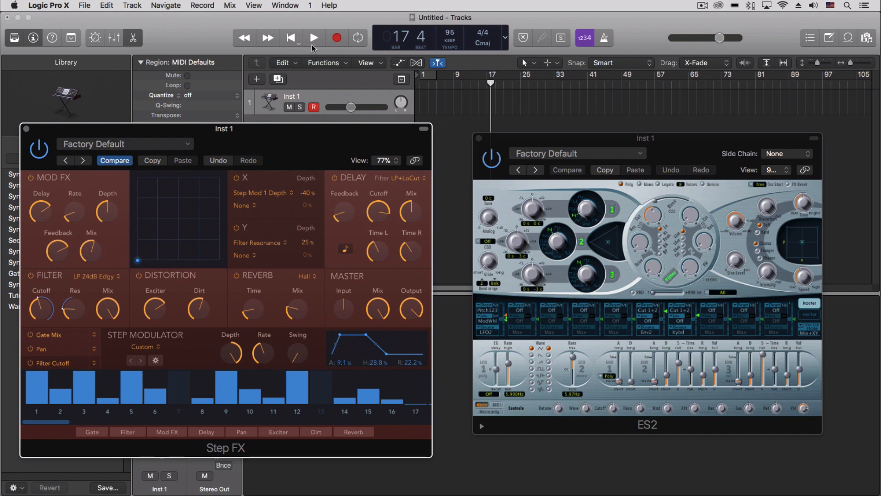
pyautogui.moveTo(322, 190)
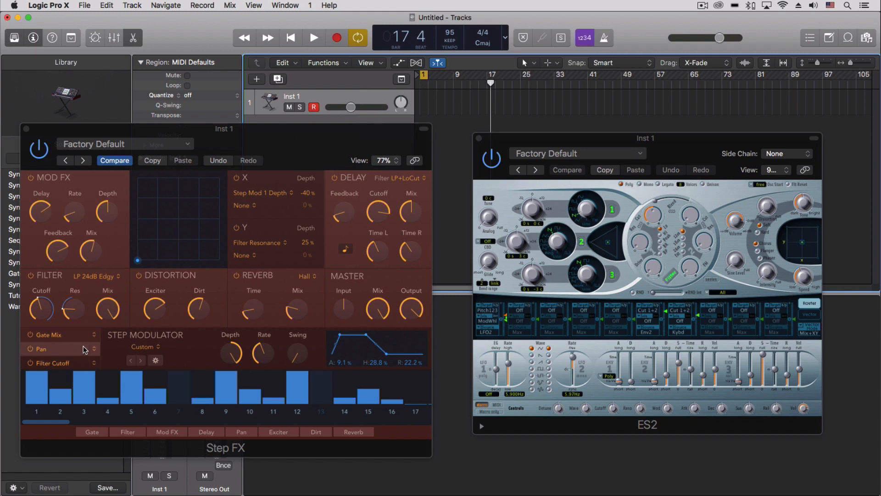
# Retarget the second (Pan) lane to Filter Cutoff so both lanes modulate the cutoff.
pyautogui.click(58, 349)
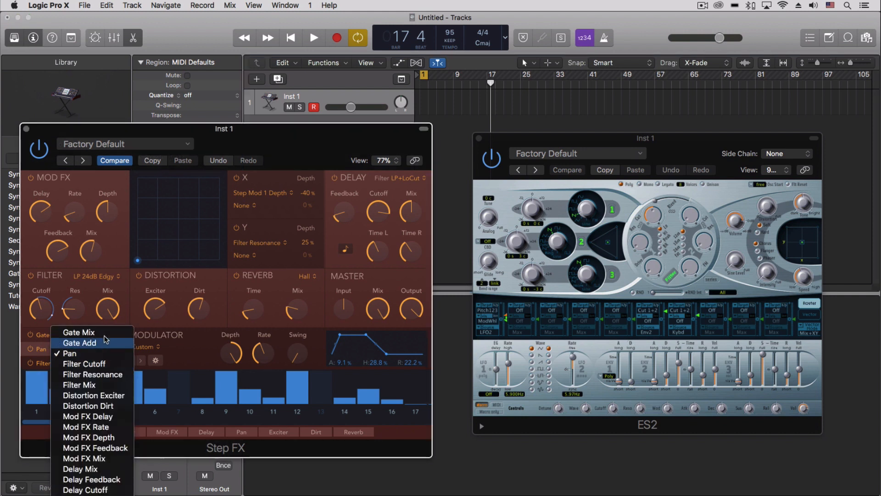
pyautogui.moveTo(84, 364)
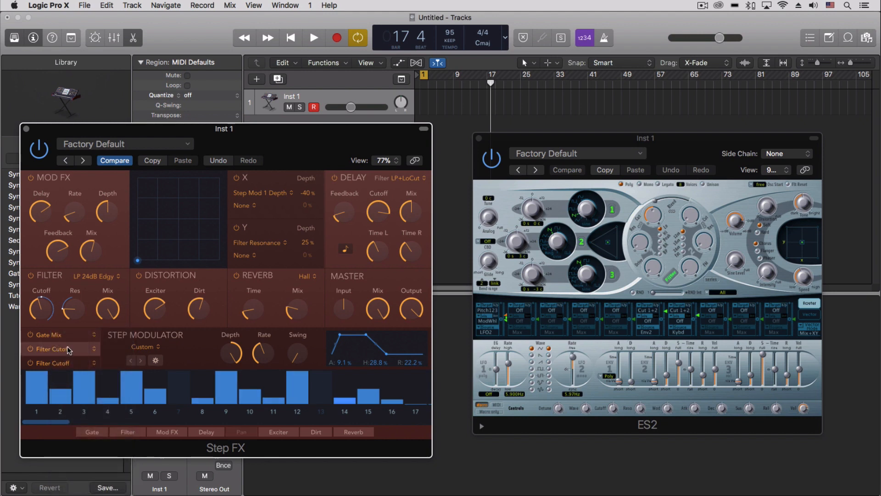
pyautogui.click(144, 347)
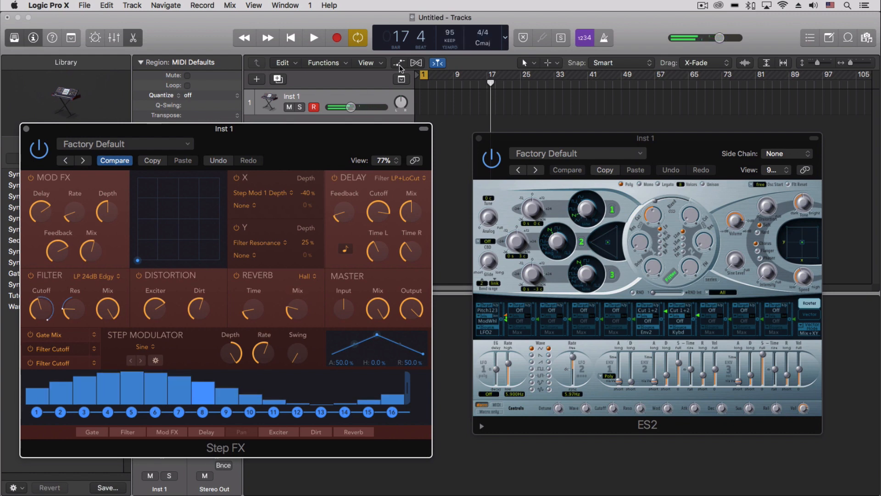
# Audition the pattern, edit step 8, and extend the lane back out to 16 steps.
pyautogui.click(314, 38)
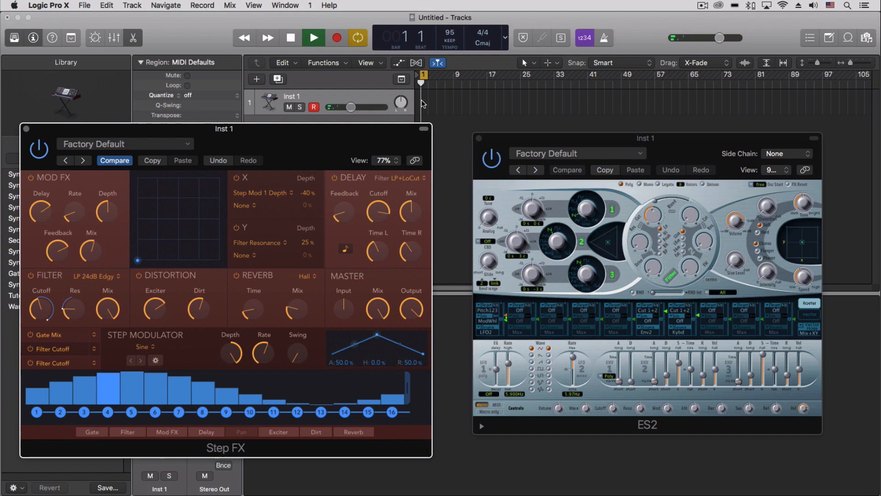
pyautogui.click(313, 37)
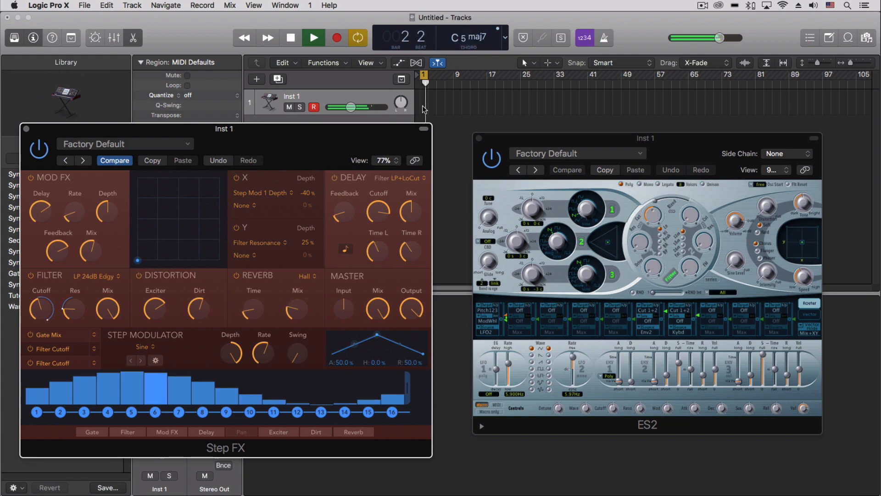
pyautogui.click(291, 38)
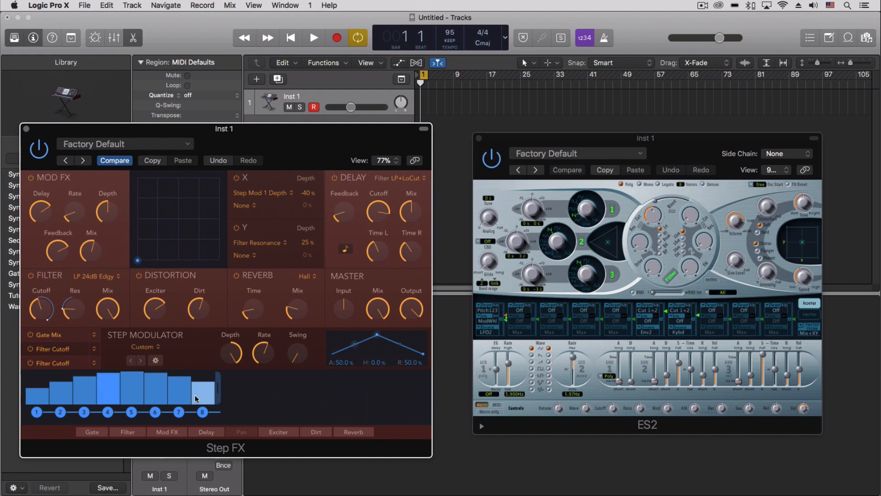
pyautogui.click(314, 37)
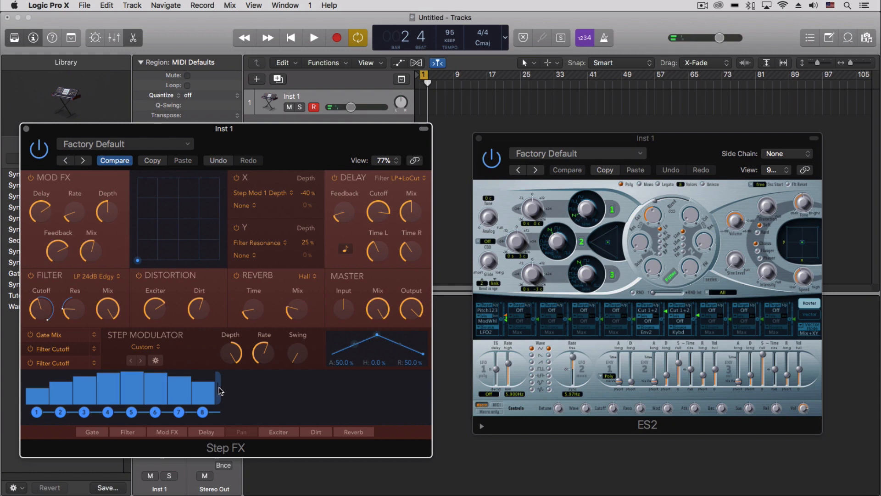
pyautogui.moveTo(220, 391); pyautogui.dragTo(382, 388)
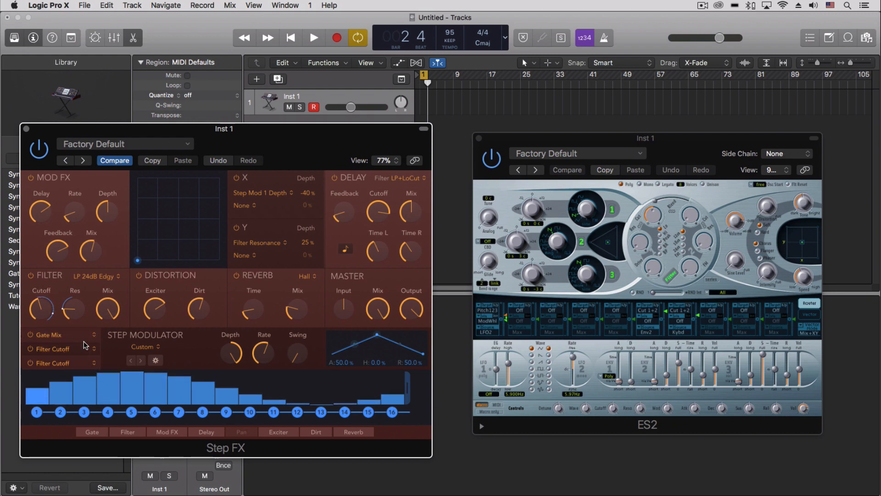
pyautogui.moveTo(41, 308); pyautogui.dragTo(41, 304)
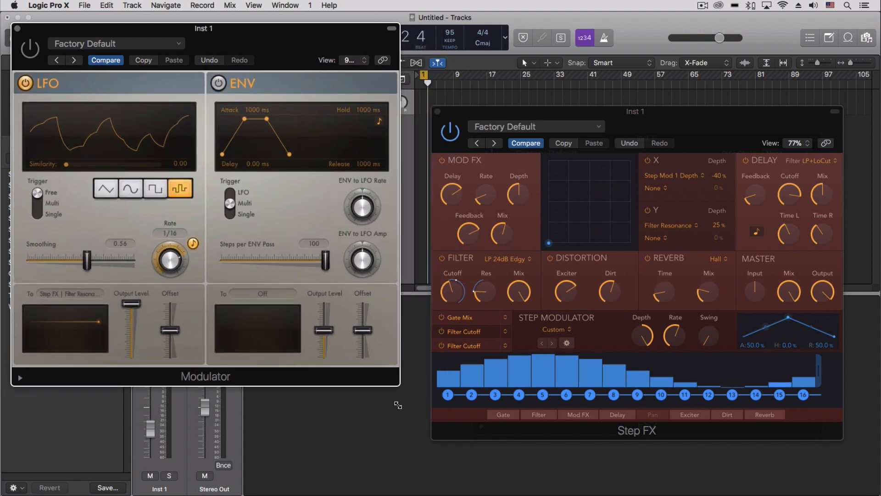
# Route the Modulator's random LFO to Step FX Filter Resonance and lower its smoothing.
pyautogui.click(67, 292)
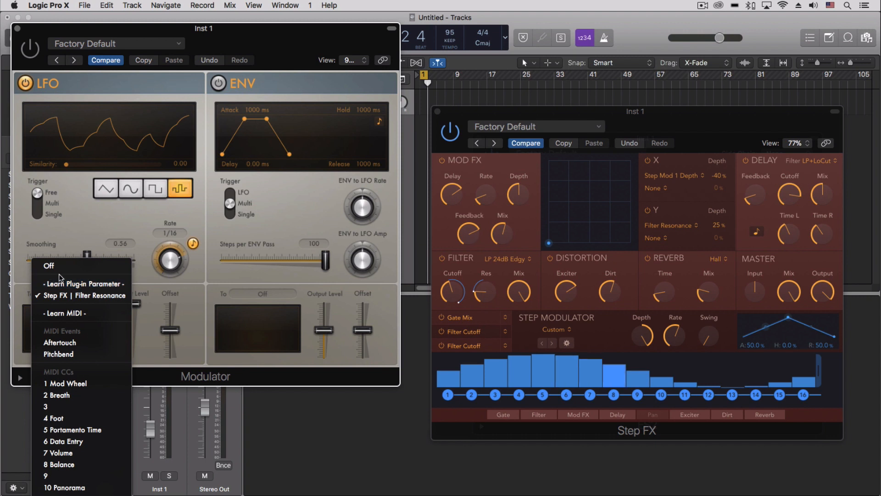
pyautogui.moveTo(82, 284)
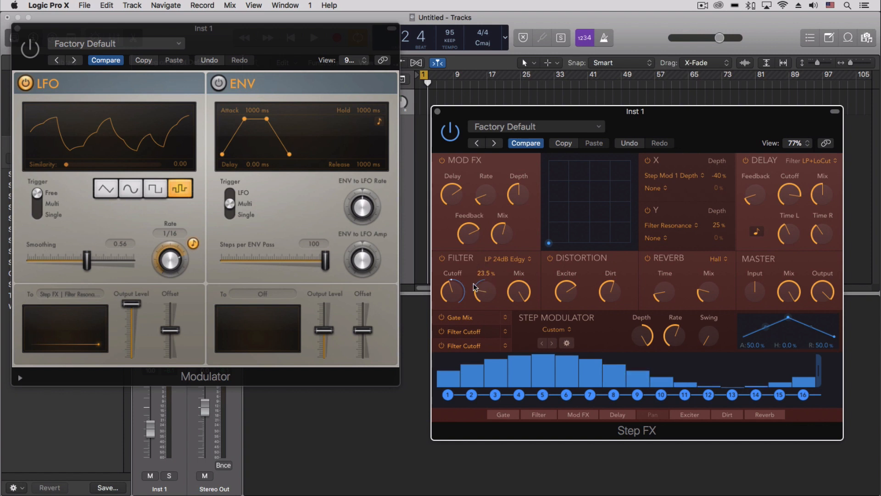
pyautogui.moveTo(485, 288); pyautogui.dragTo(482, 280)
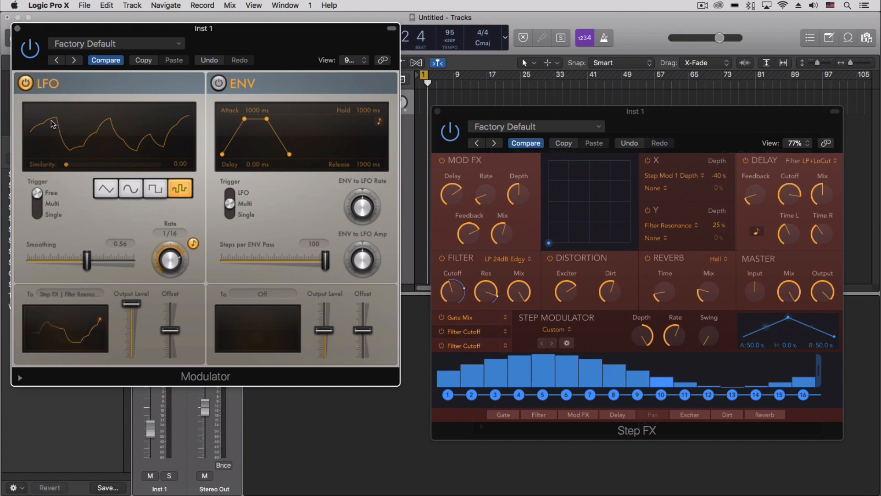
pyautogui.click(105, 189)
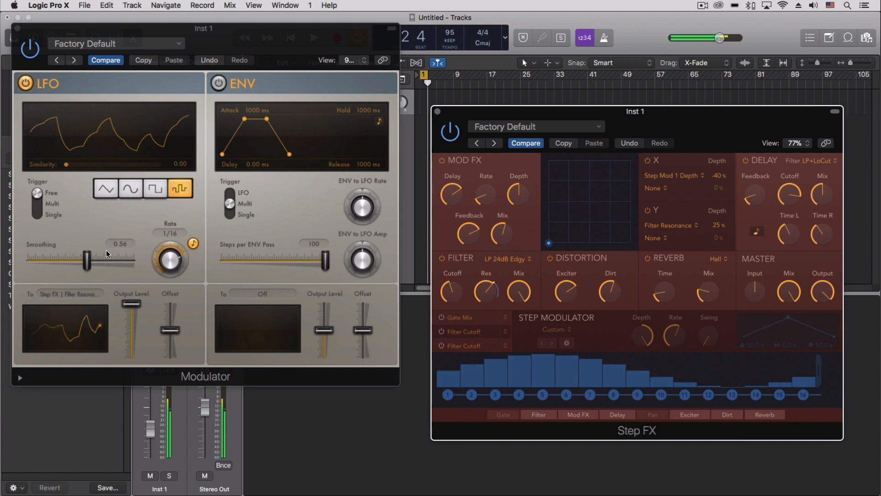
pyautogui.moveTo(90, 259); pyautogui.dragTo(17, 259)
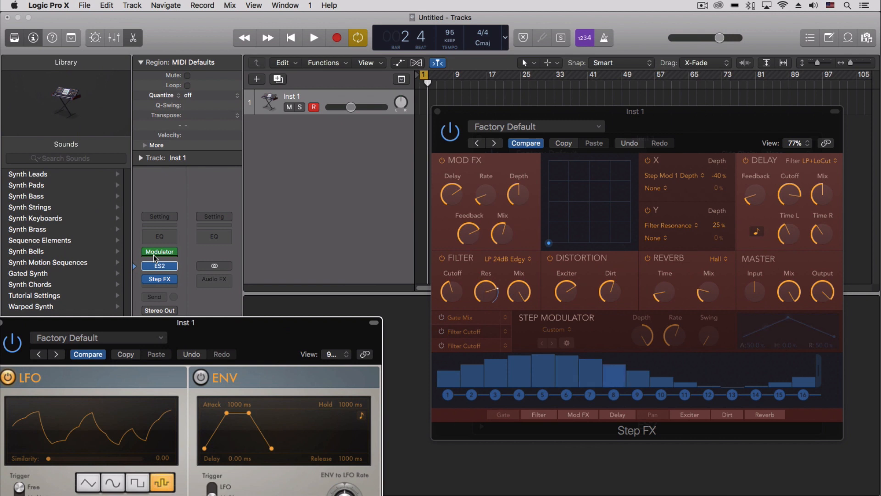
# Insert a second Modulator MIDI FX and assign Step FX Distortion Dirt as its target.
pyautogui.click(159, 251)
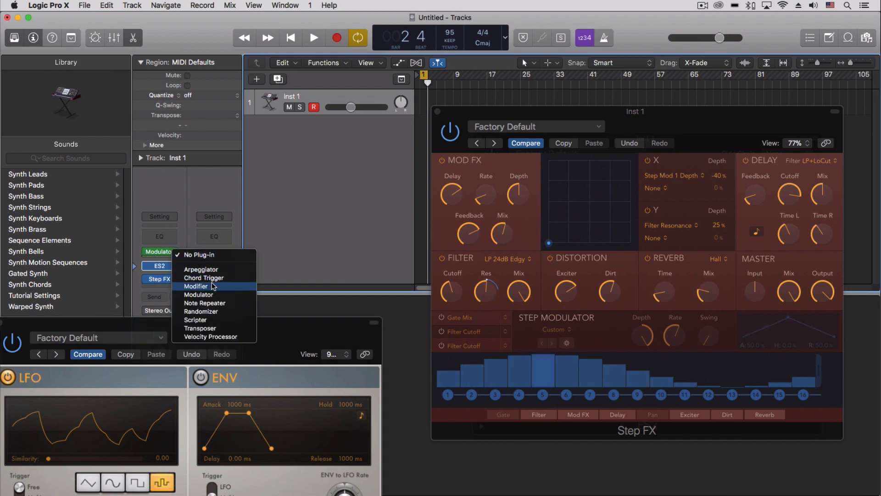
pyautogui.click(198, 293)
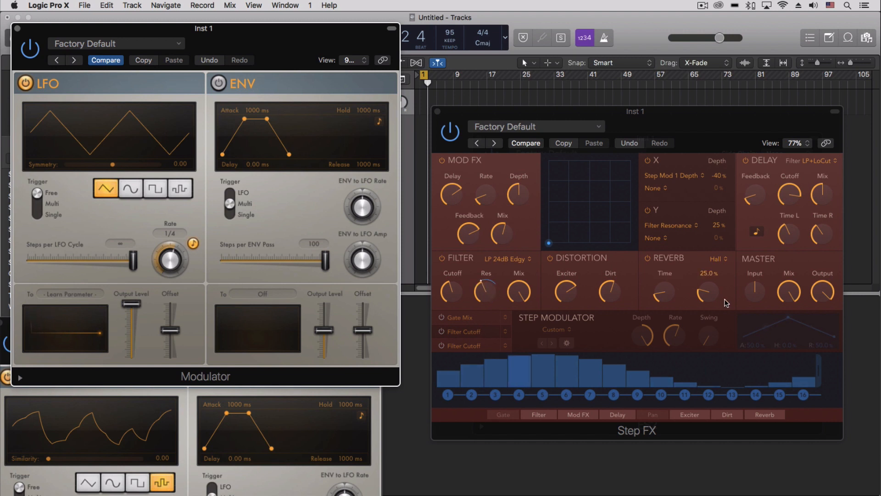
pyautogui.moveTo(468, 233); pyautogui.dragTo(468, 225)
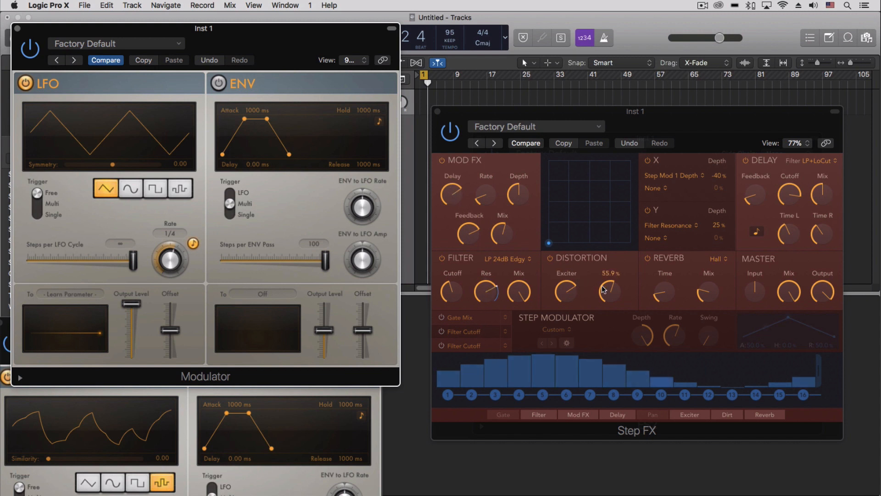
pyautogui.moveTo(609, 289); pyautogui.dragTo(616, 305)
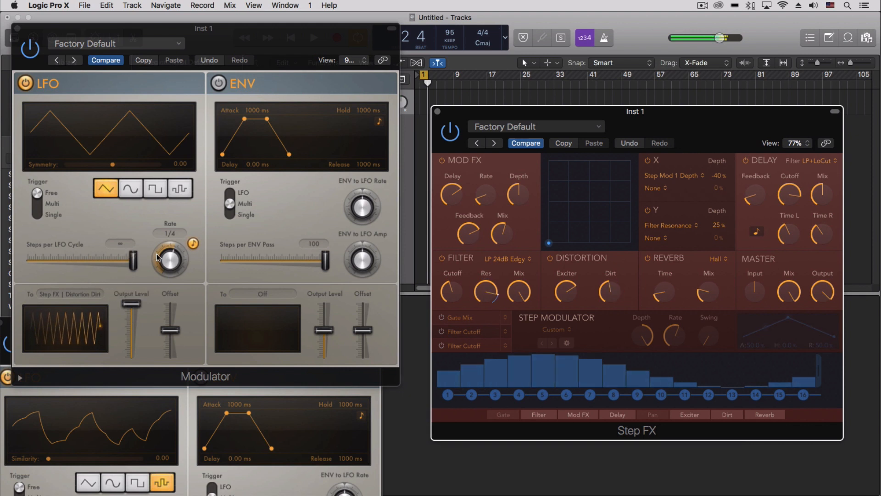
# Speed the triangle LFO rate up through 1/32t to 1/64.
pyautogui.moveTo(167, 258); pyautogui.dragTo(160, 244)
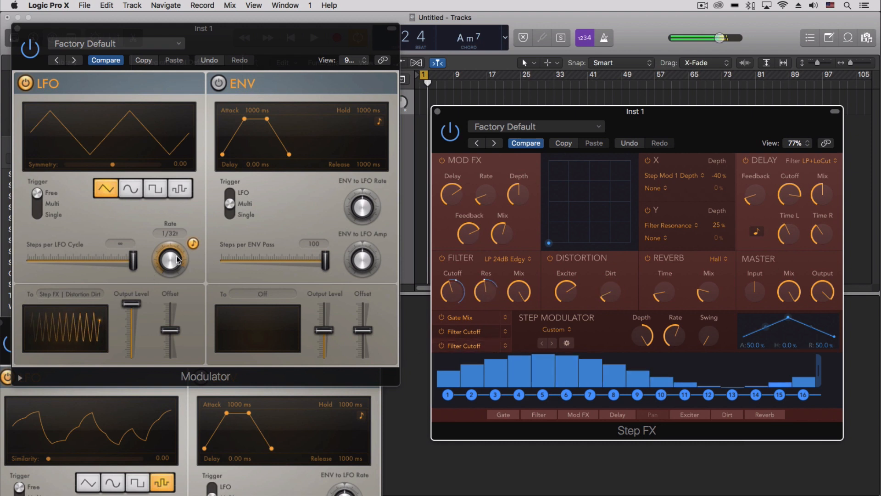
pyautogui.moveTo(169, 260); pyautogui.dragTo(166, 250)
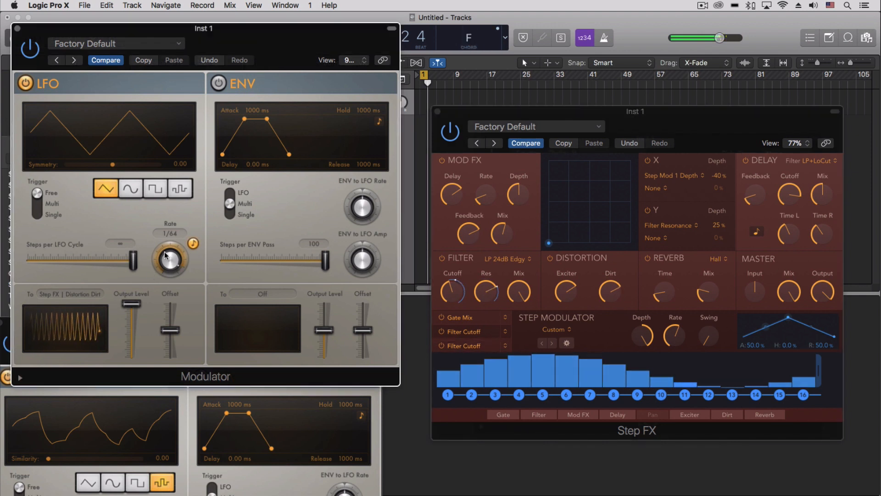